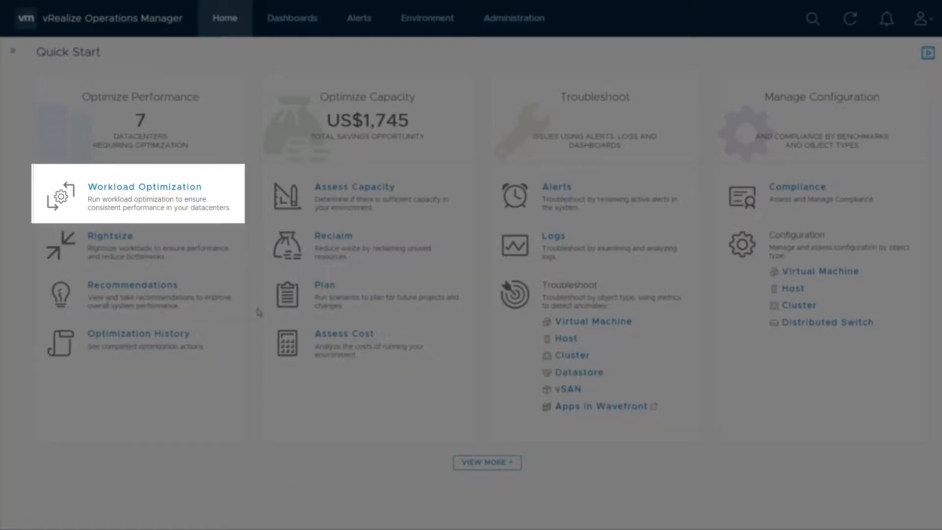
Open Workload Optimization from the Quick Start page to view datacenter optimization status.
click(144, 192)
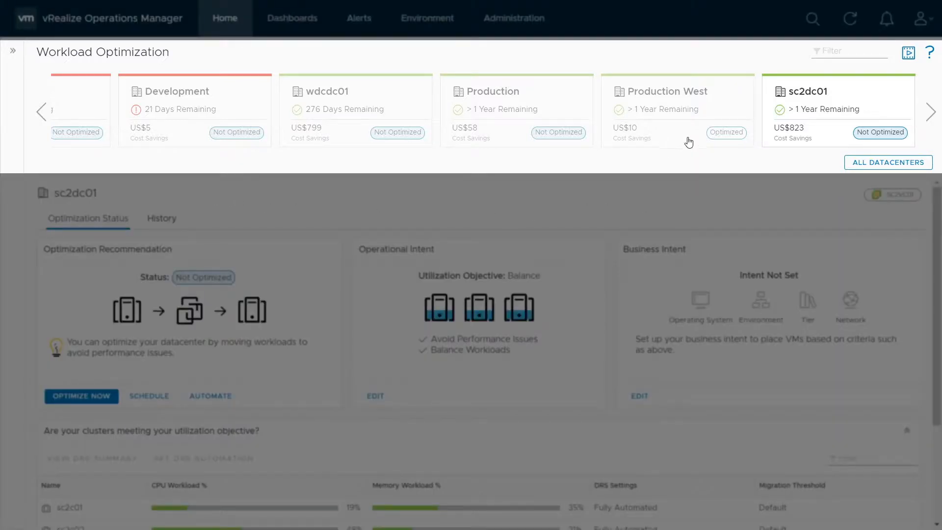
Select the Production West datacenter and begin editing its Business Intent.
click(677, 111)
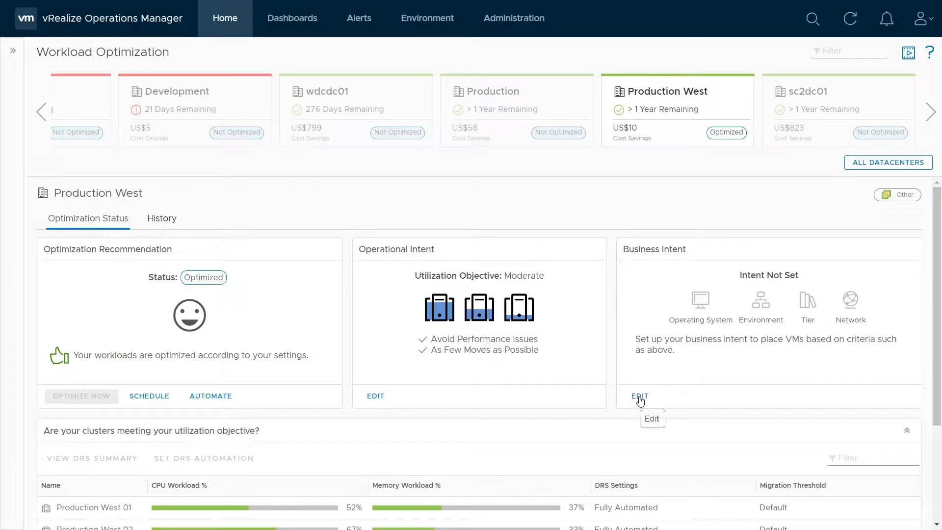
click(638, 395)
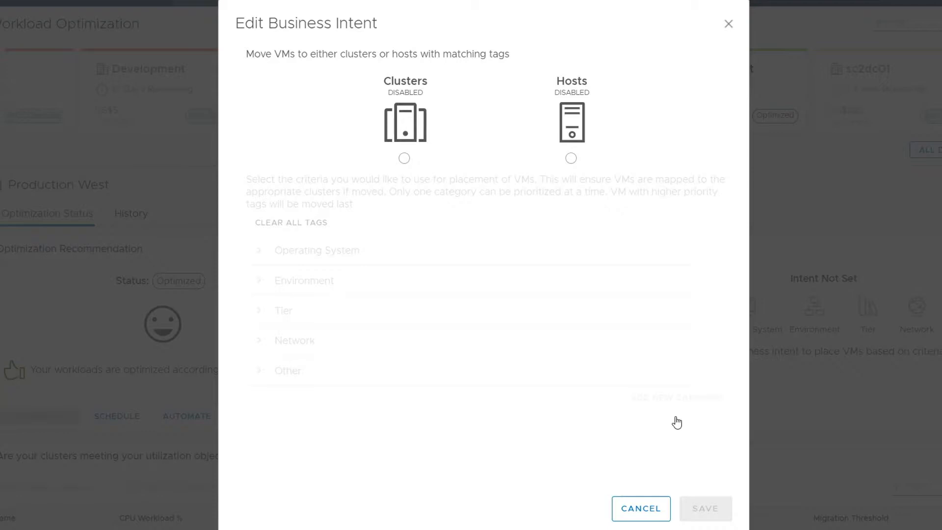
Switch Production West's business intent to place VMs based on Hosts.
click(569, 158)
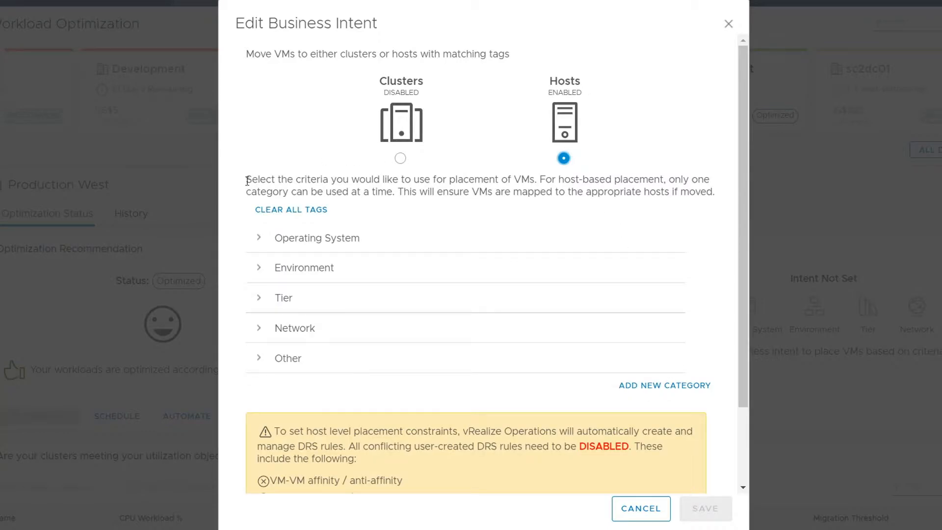
mouse_move(222, 300)
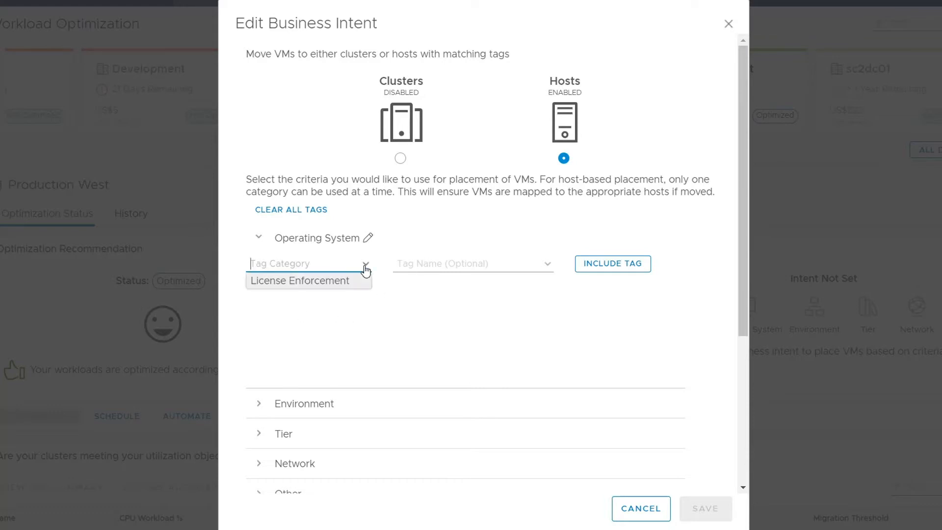
mouse_move(363, 286)
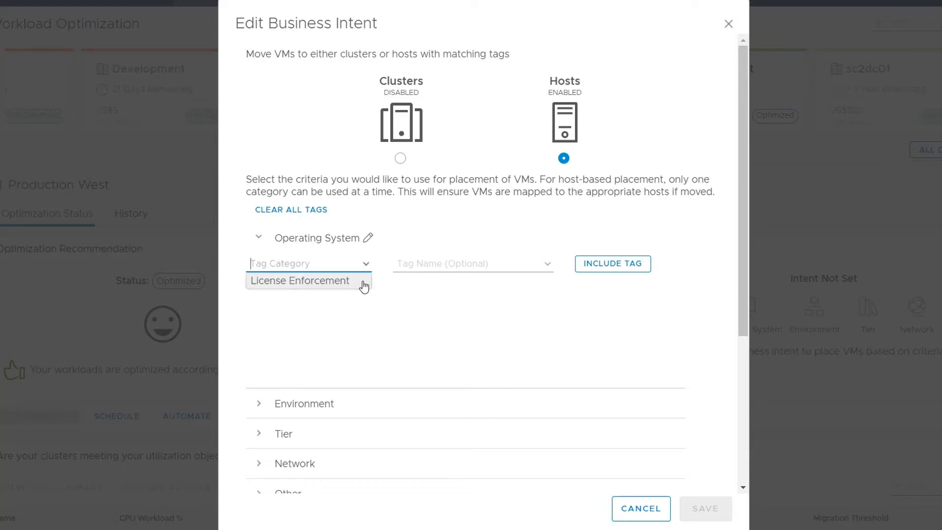
Include the License Enforcement: Linux tag under Operating System and pick MSFT next.
click(300, 281)
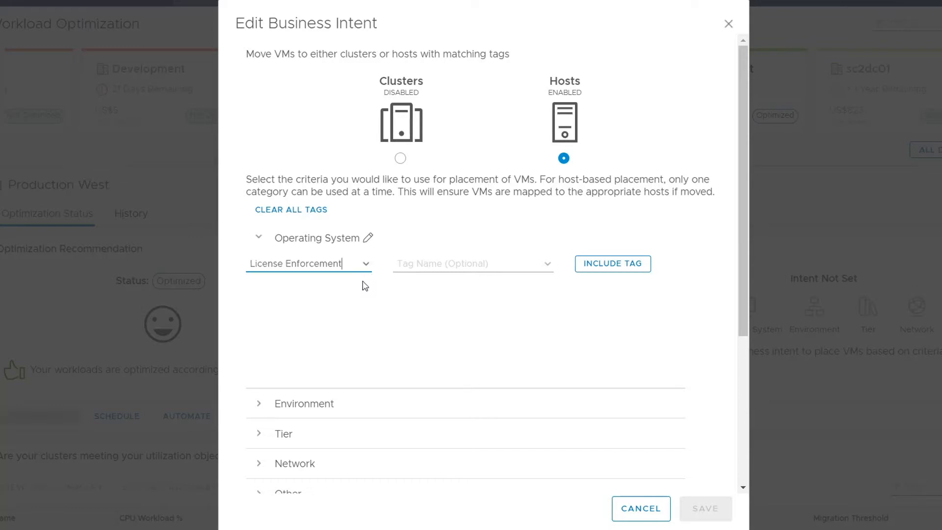
mouse_move(552, 267)
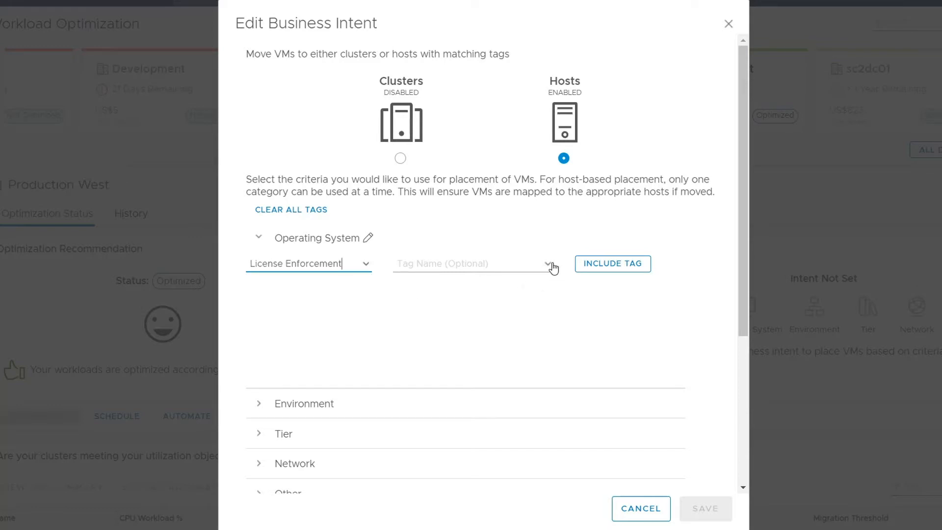
click(545, 263)
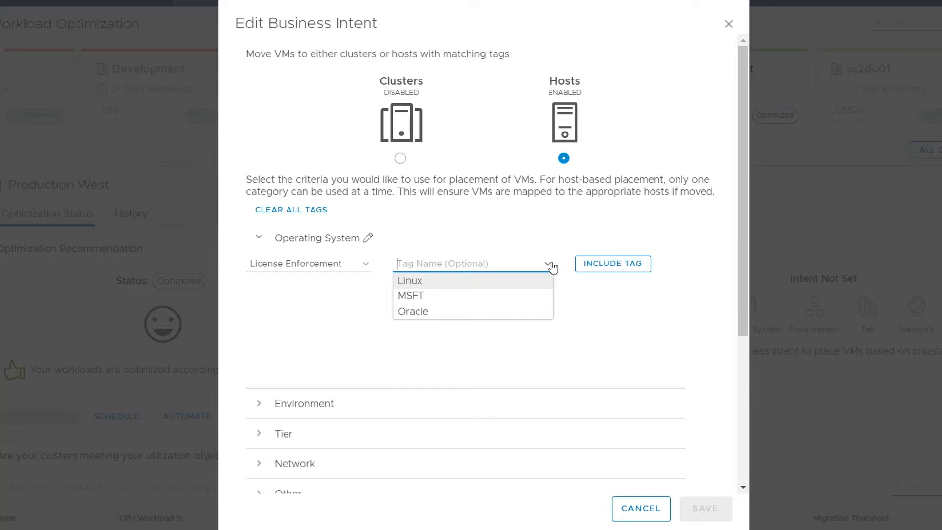
click(410, 281)
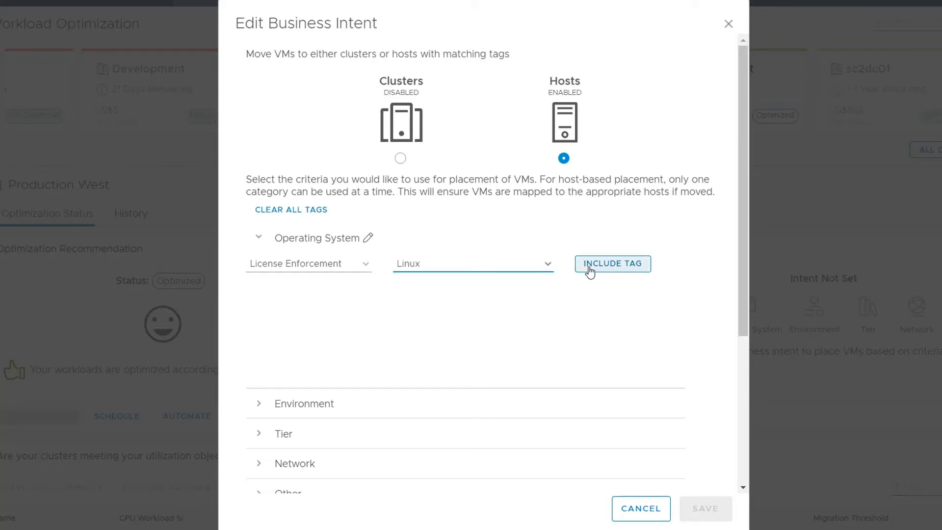
click(611, 263)
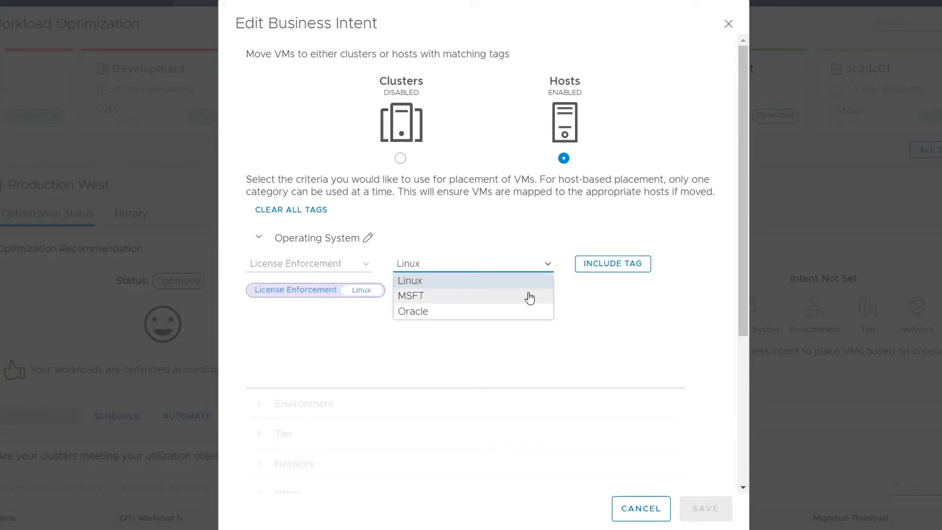
click(411, 295)
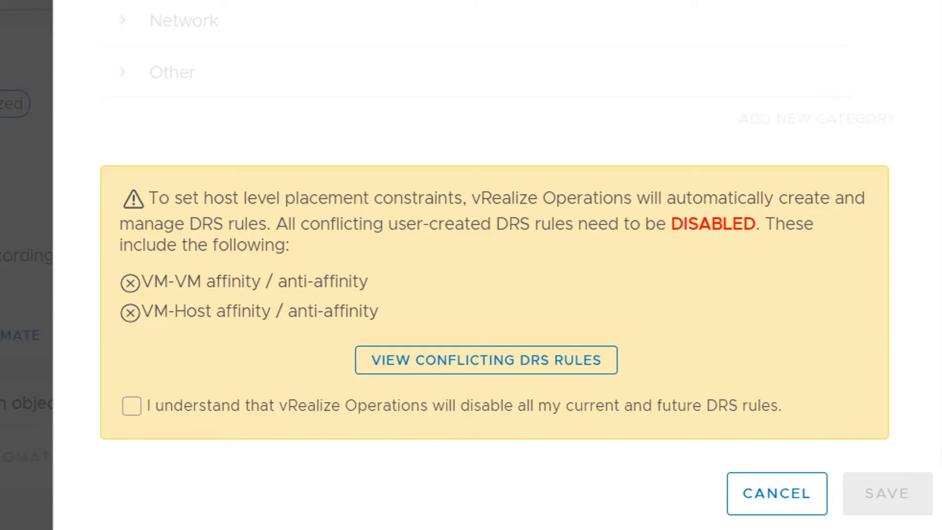
mouse_move(459, 379)
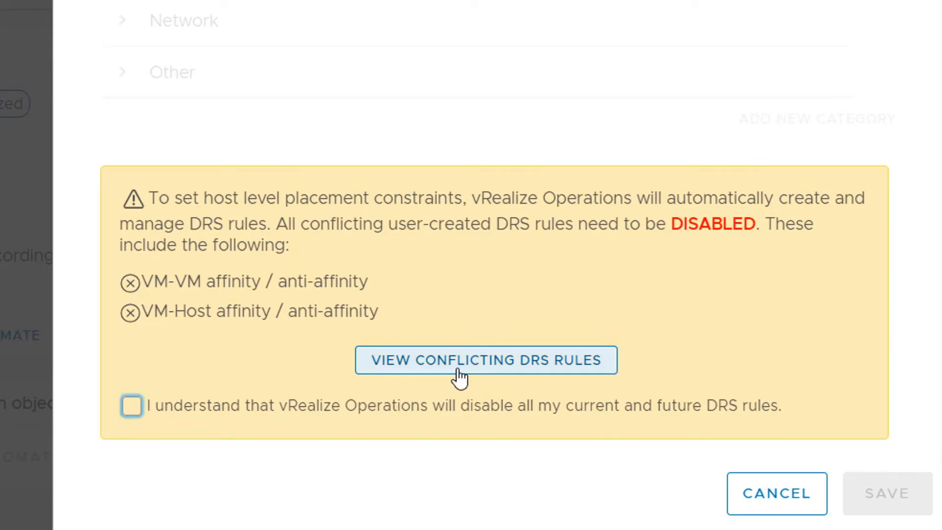
Review conflicting DRS rules and acknowledge that DRS rules will be disabled.
click(483, 360)
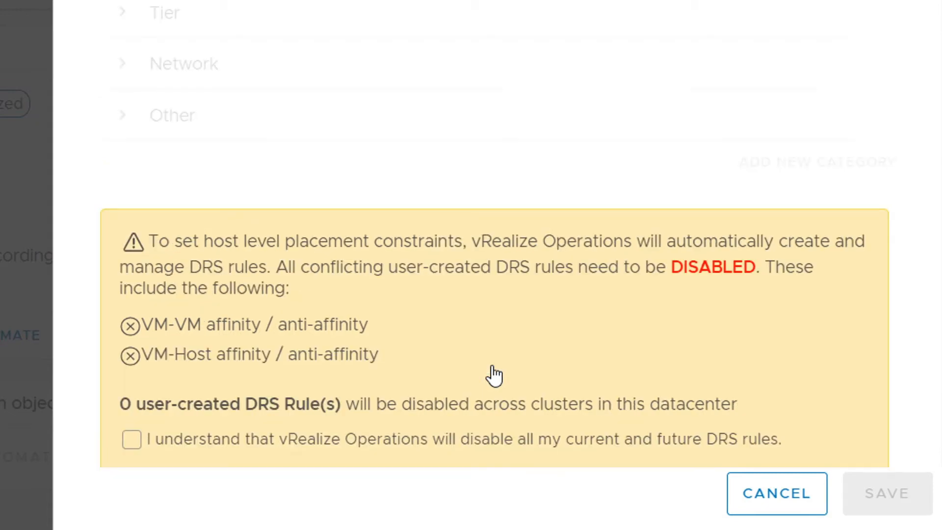
click(132, 440)
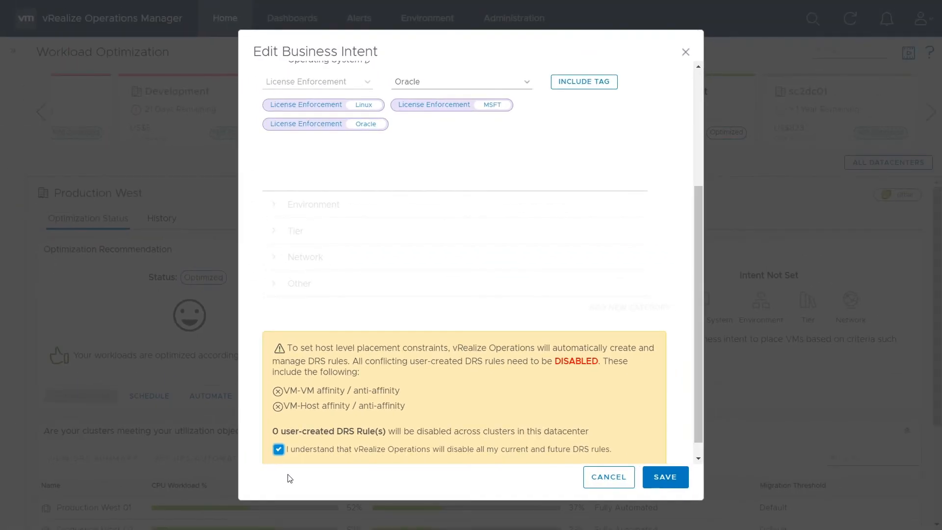
mouse_move(567, 493)
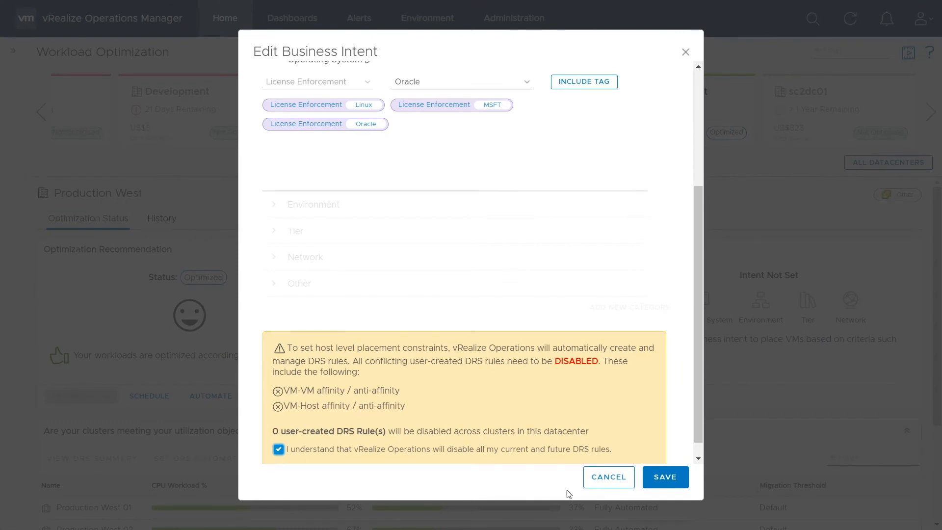